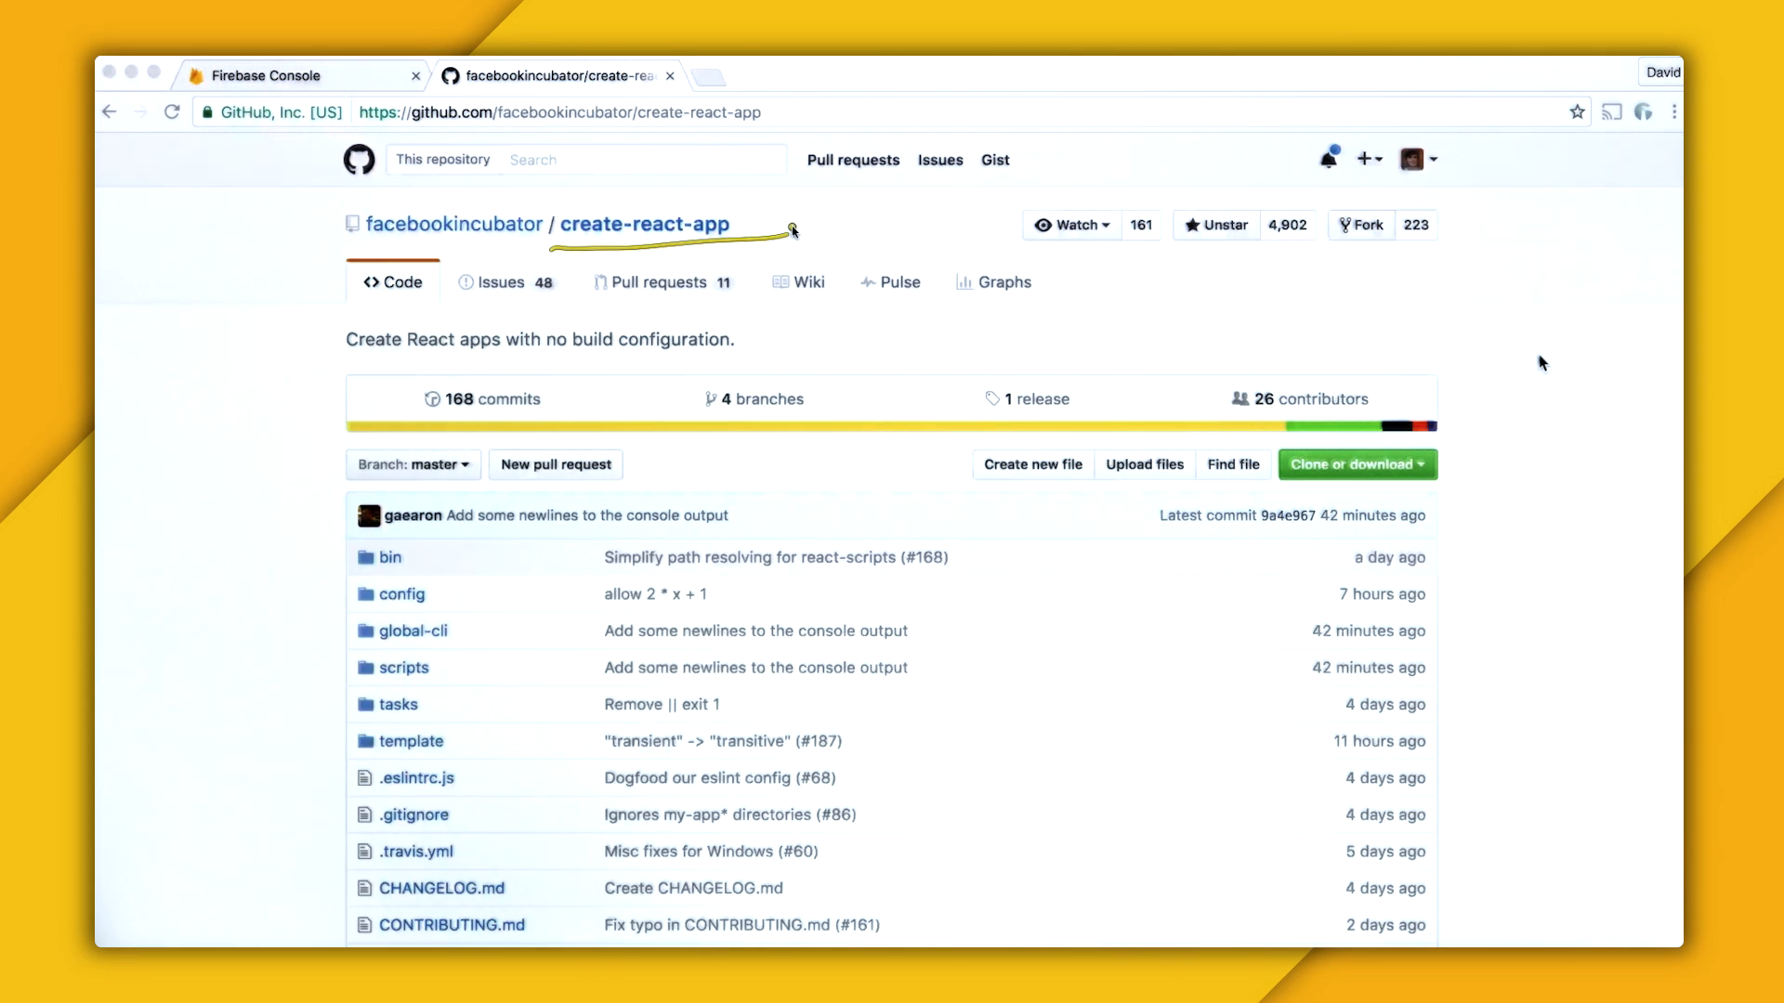
scroll(down, 3)
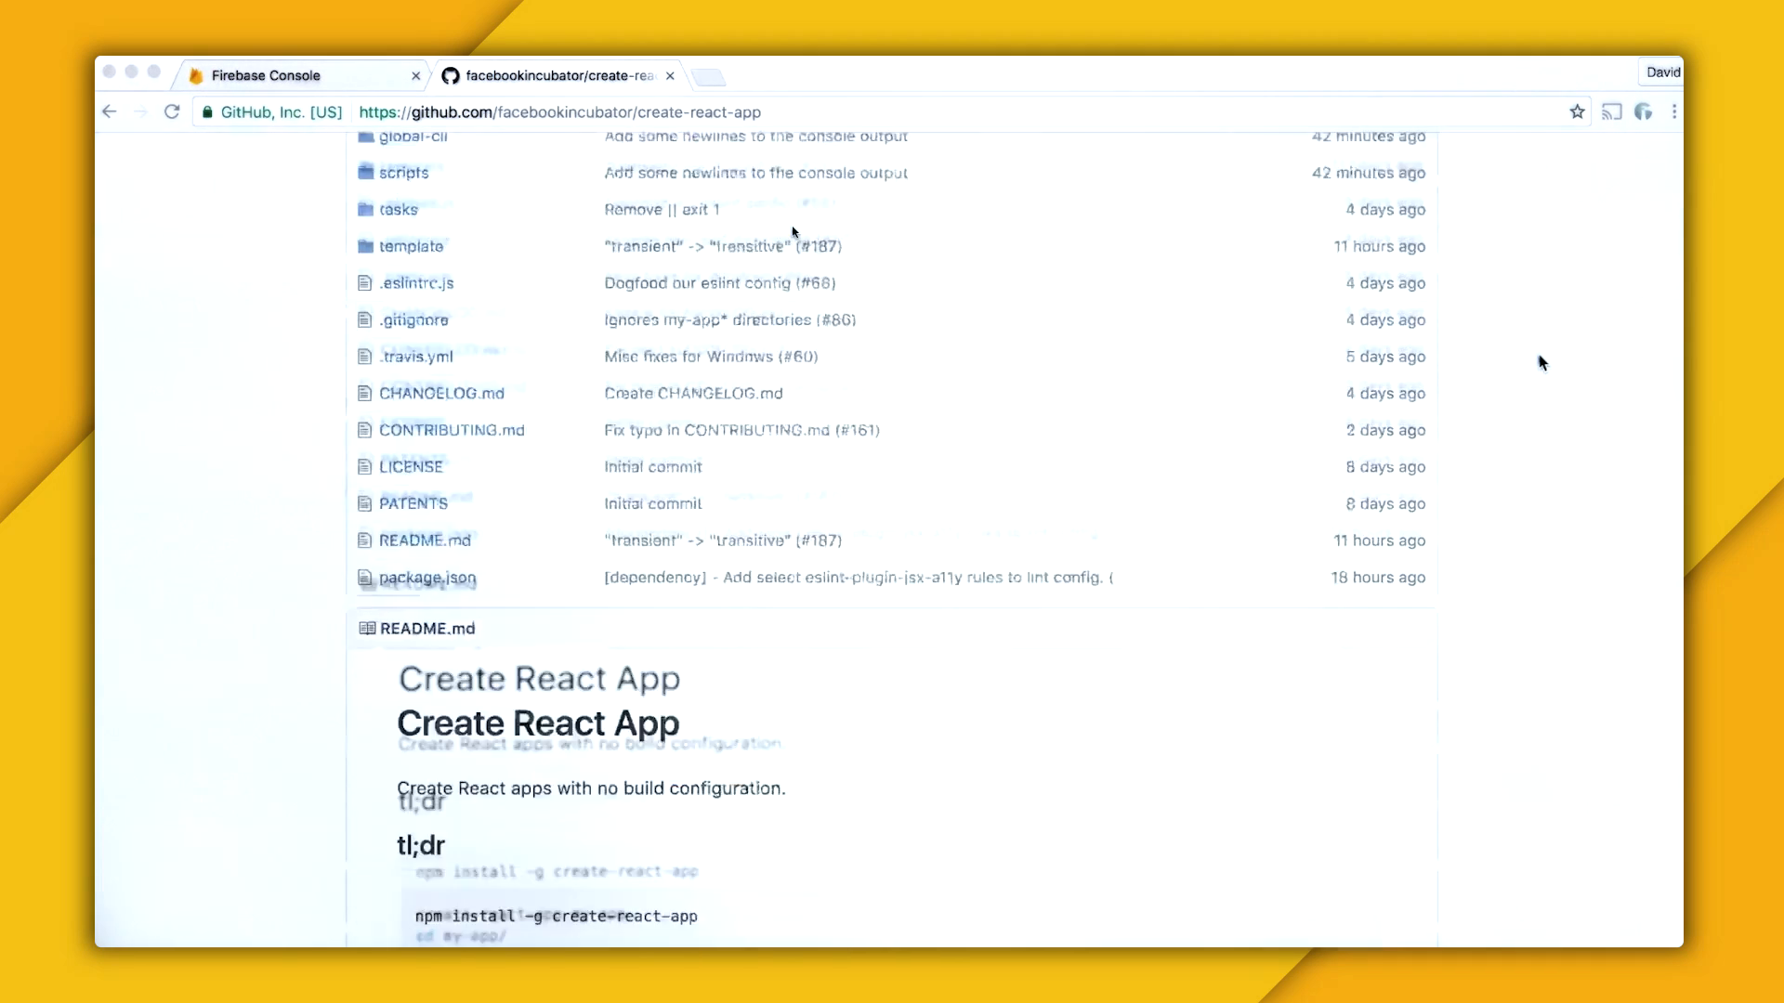
scroll(down, 3)
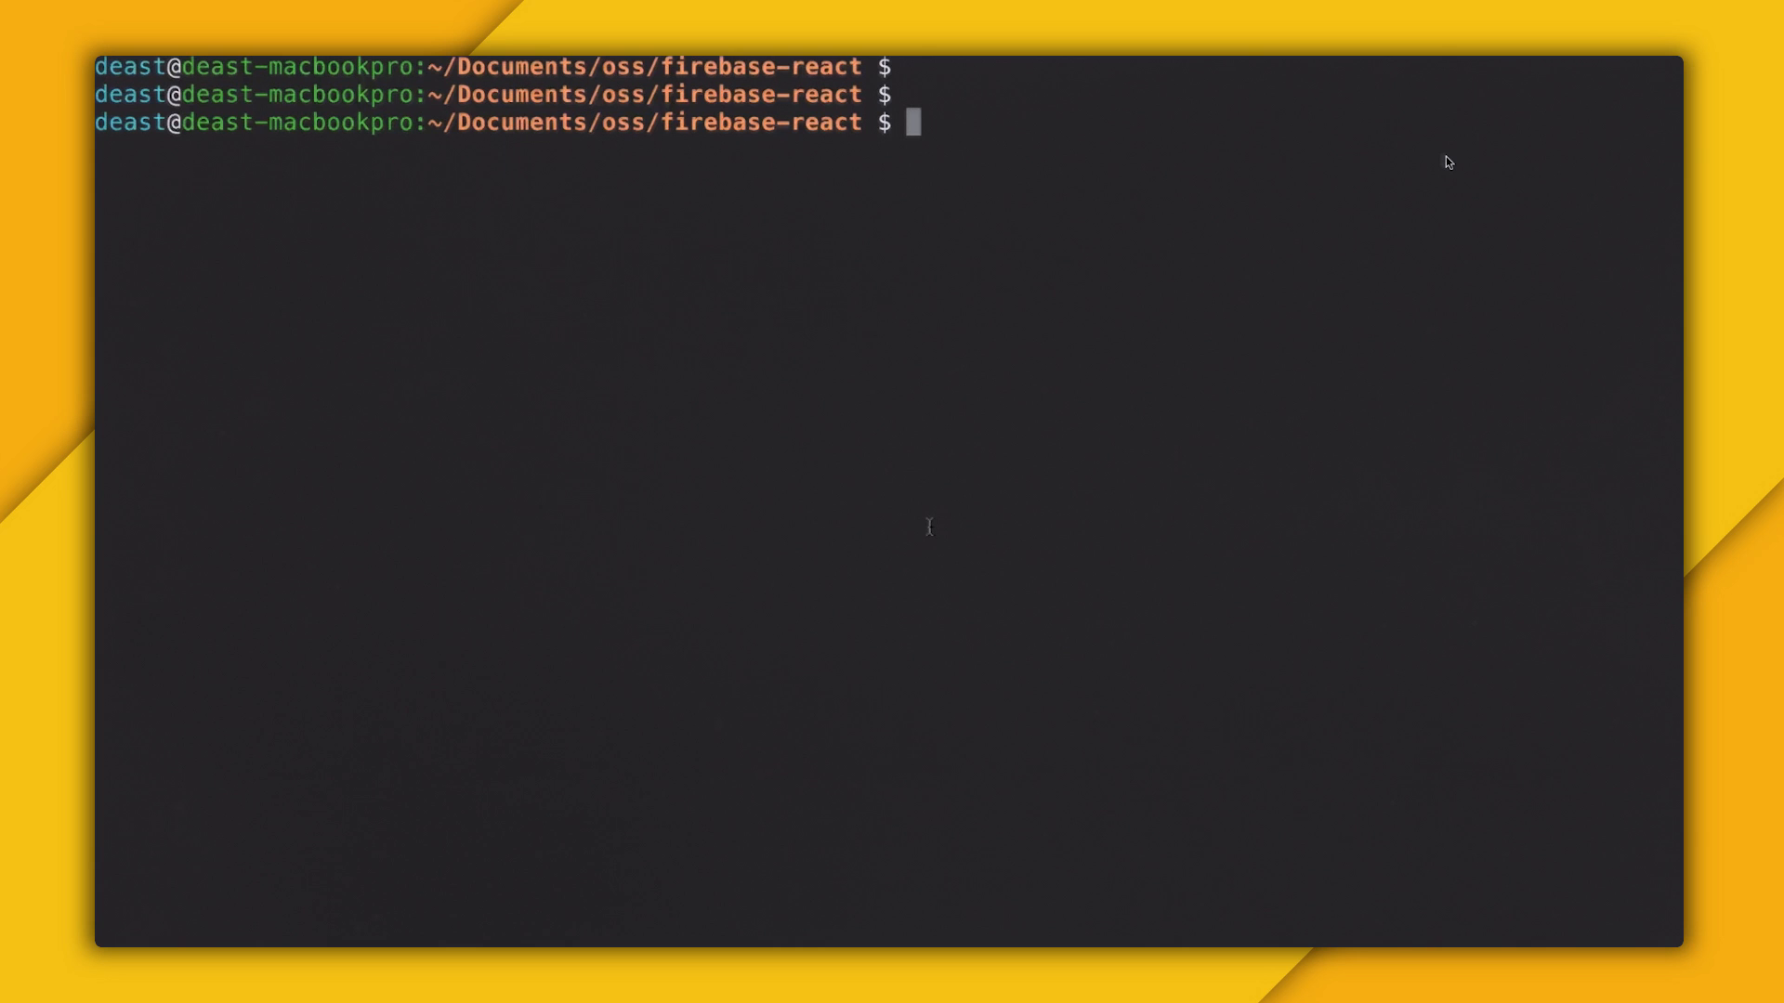
text(npm install -g)
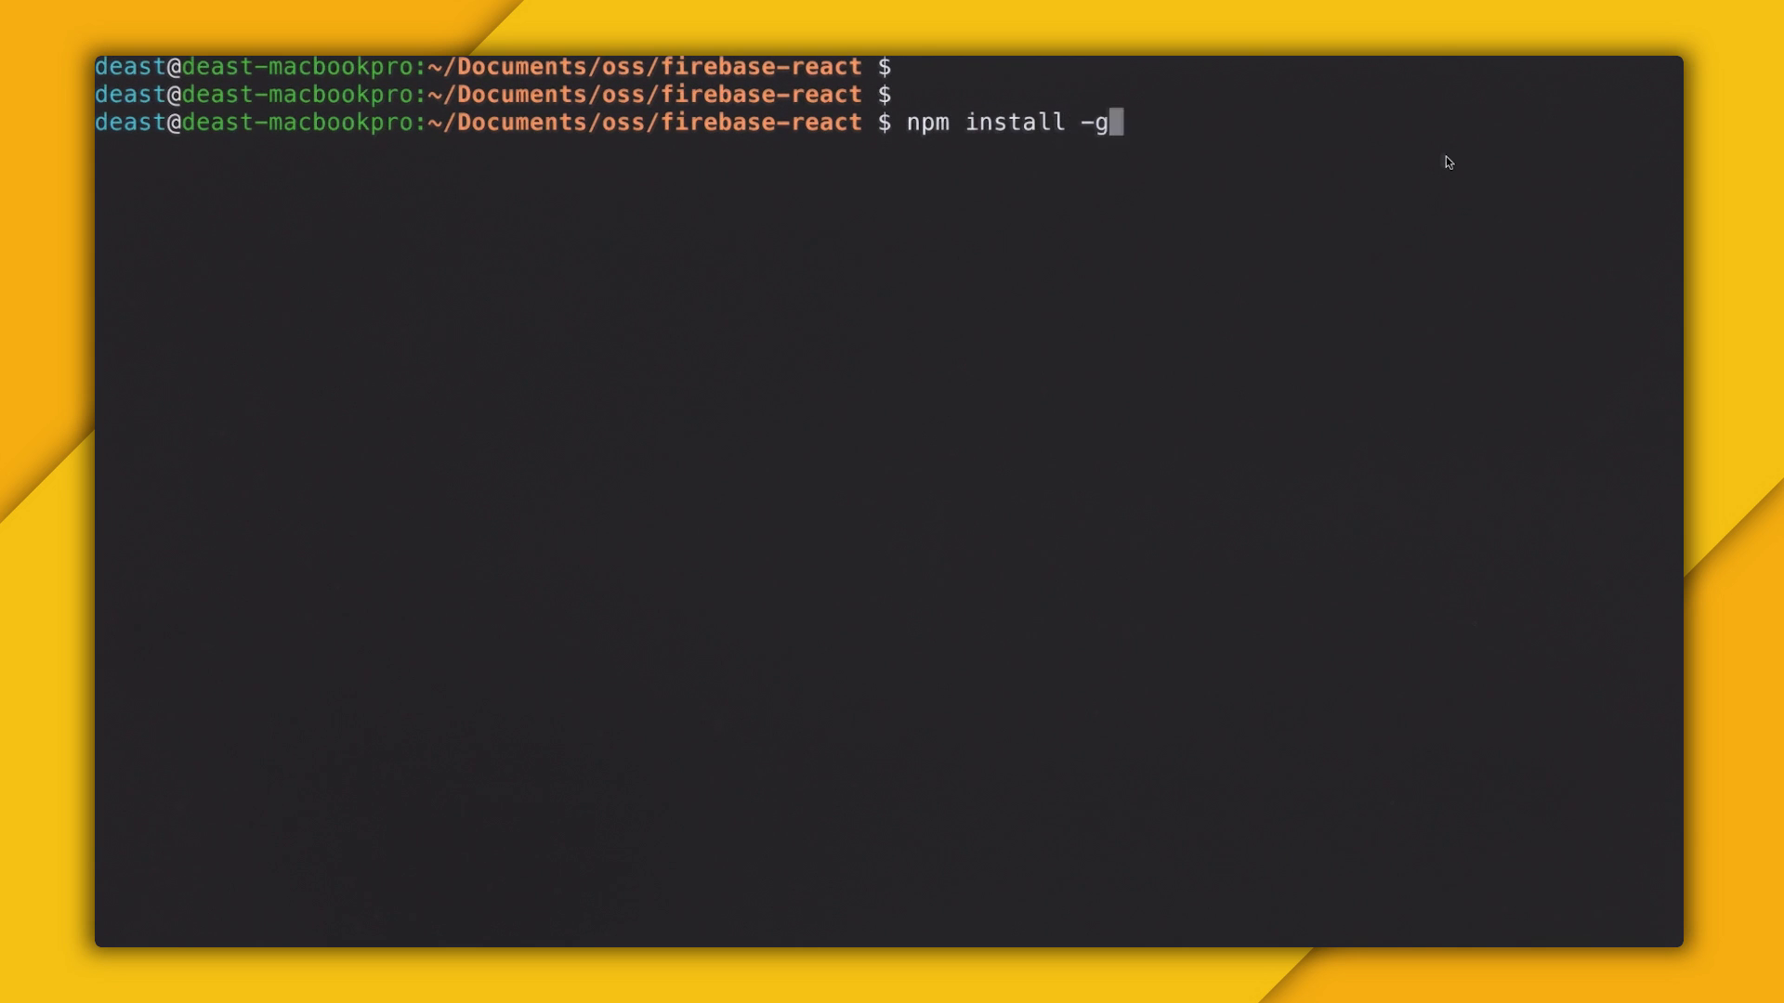
text(create-react-app)
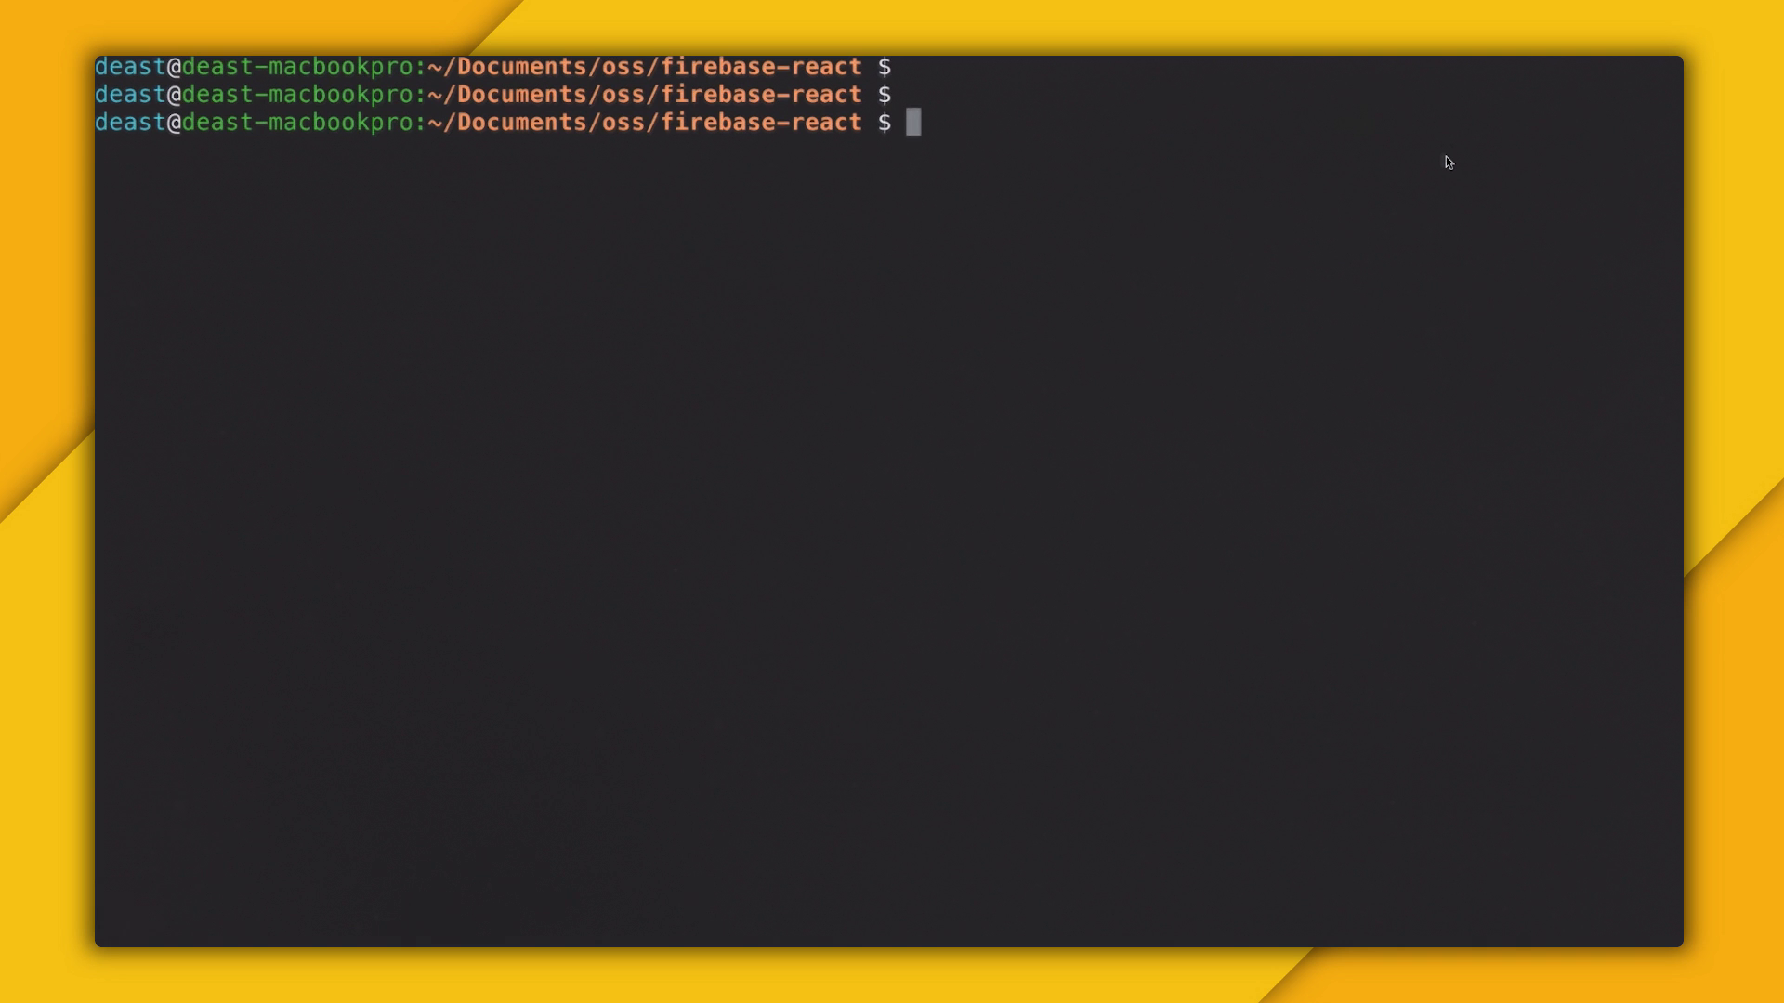
text(create-react-ap)
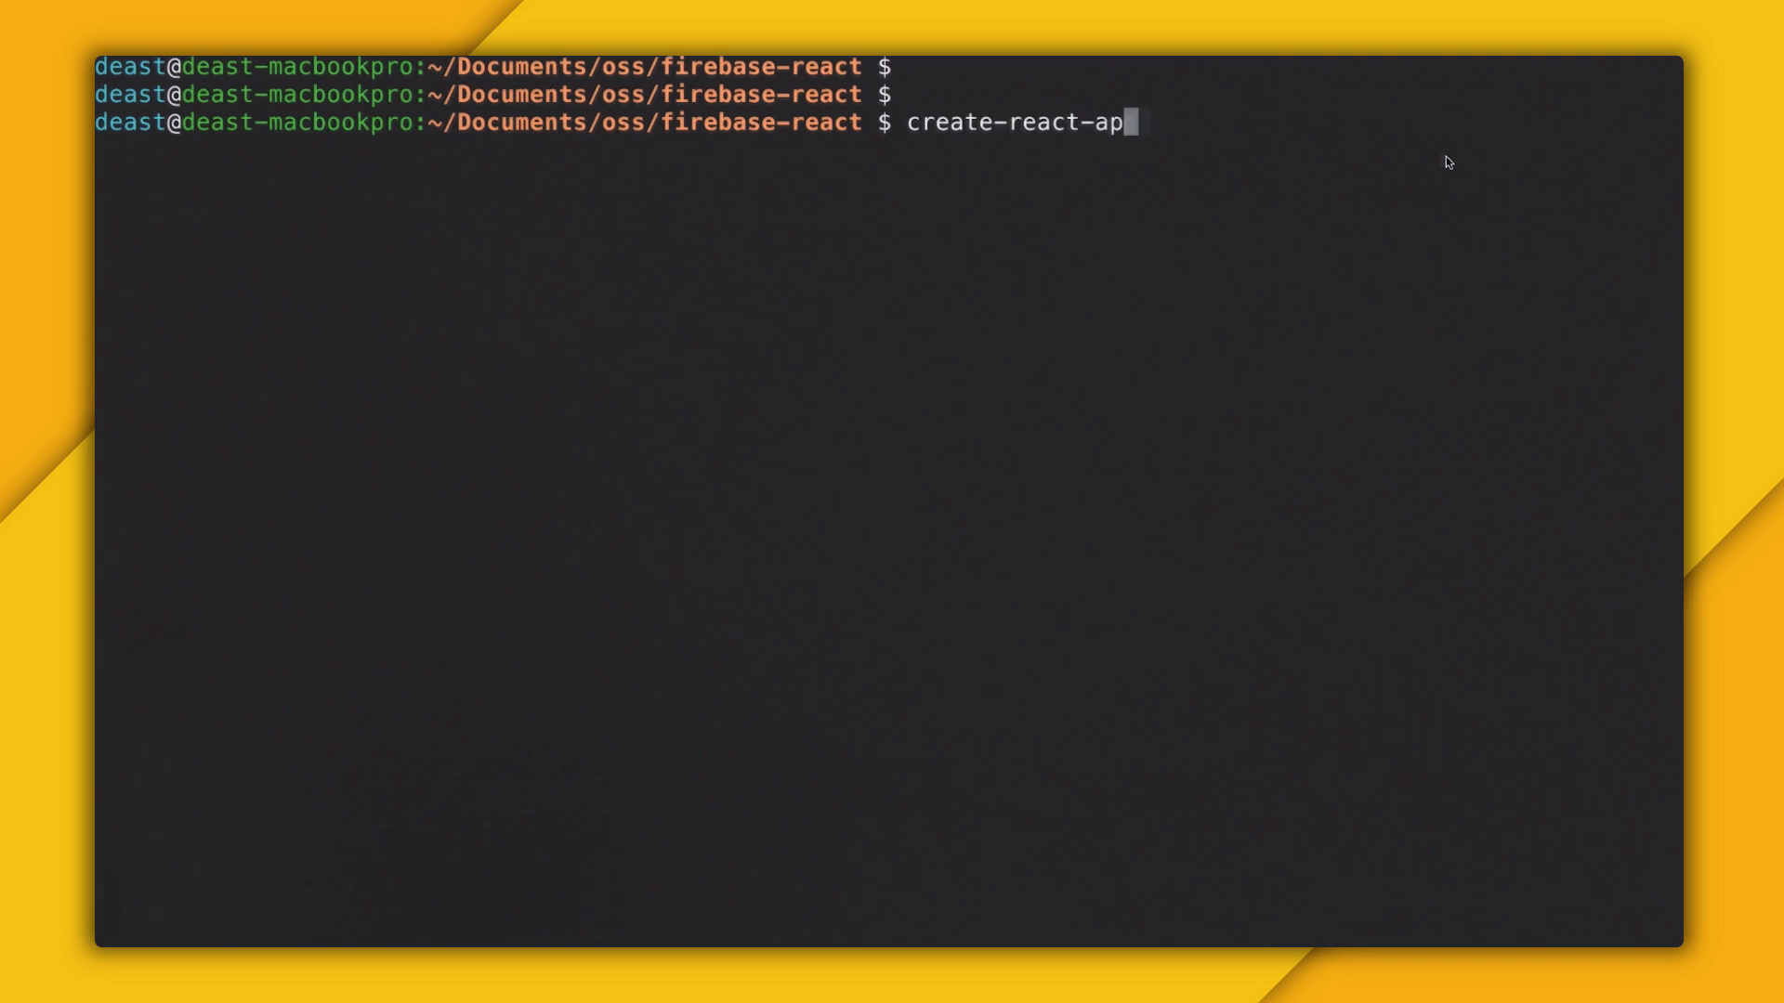
text(p firebase-react-star)
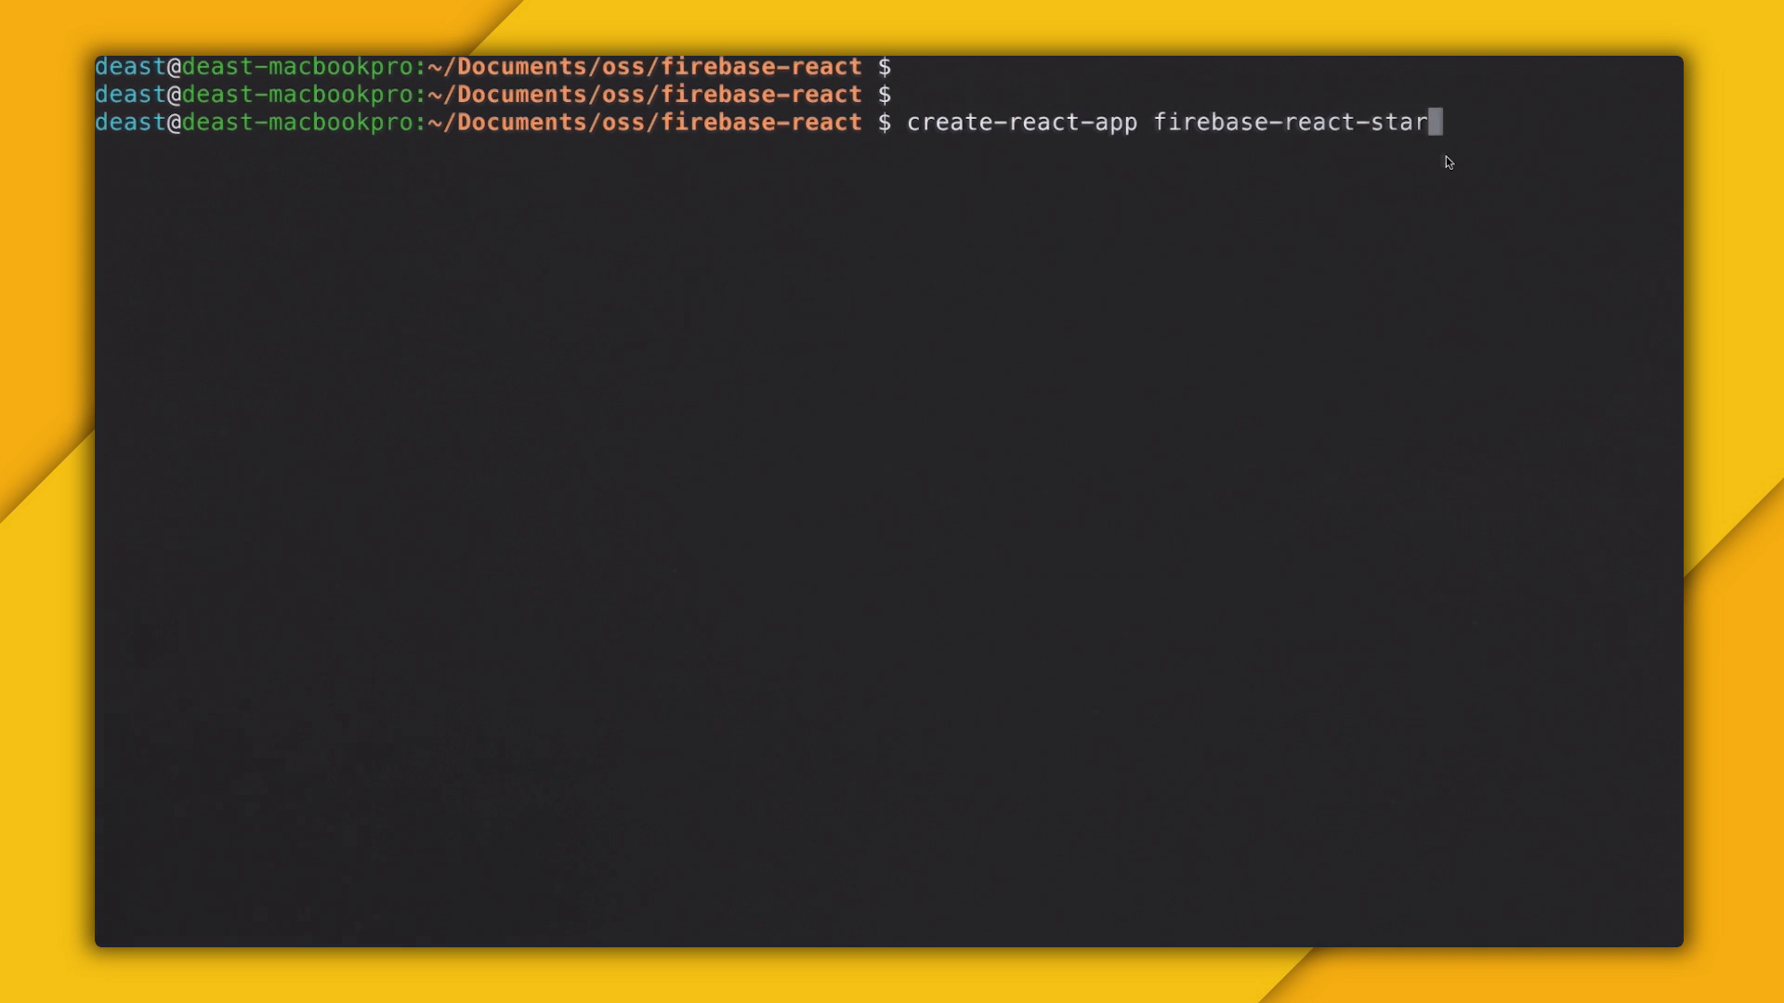
text(ter)
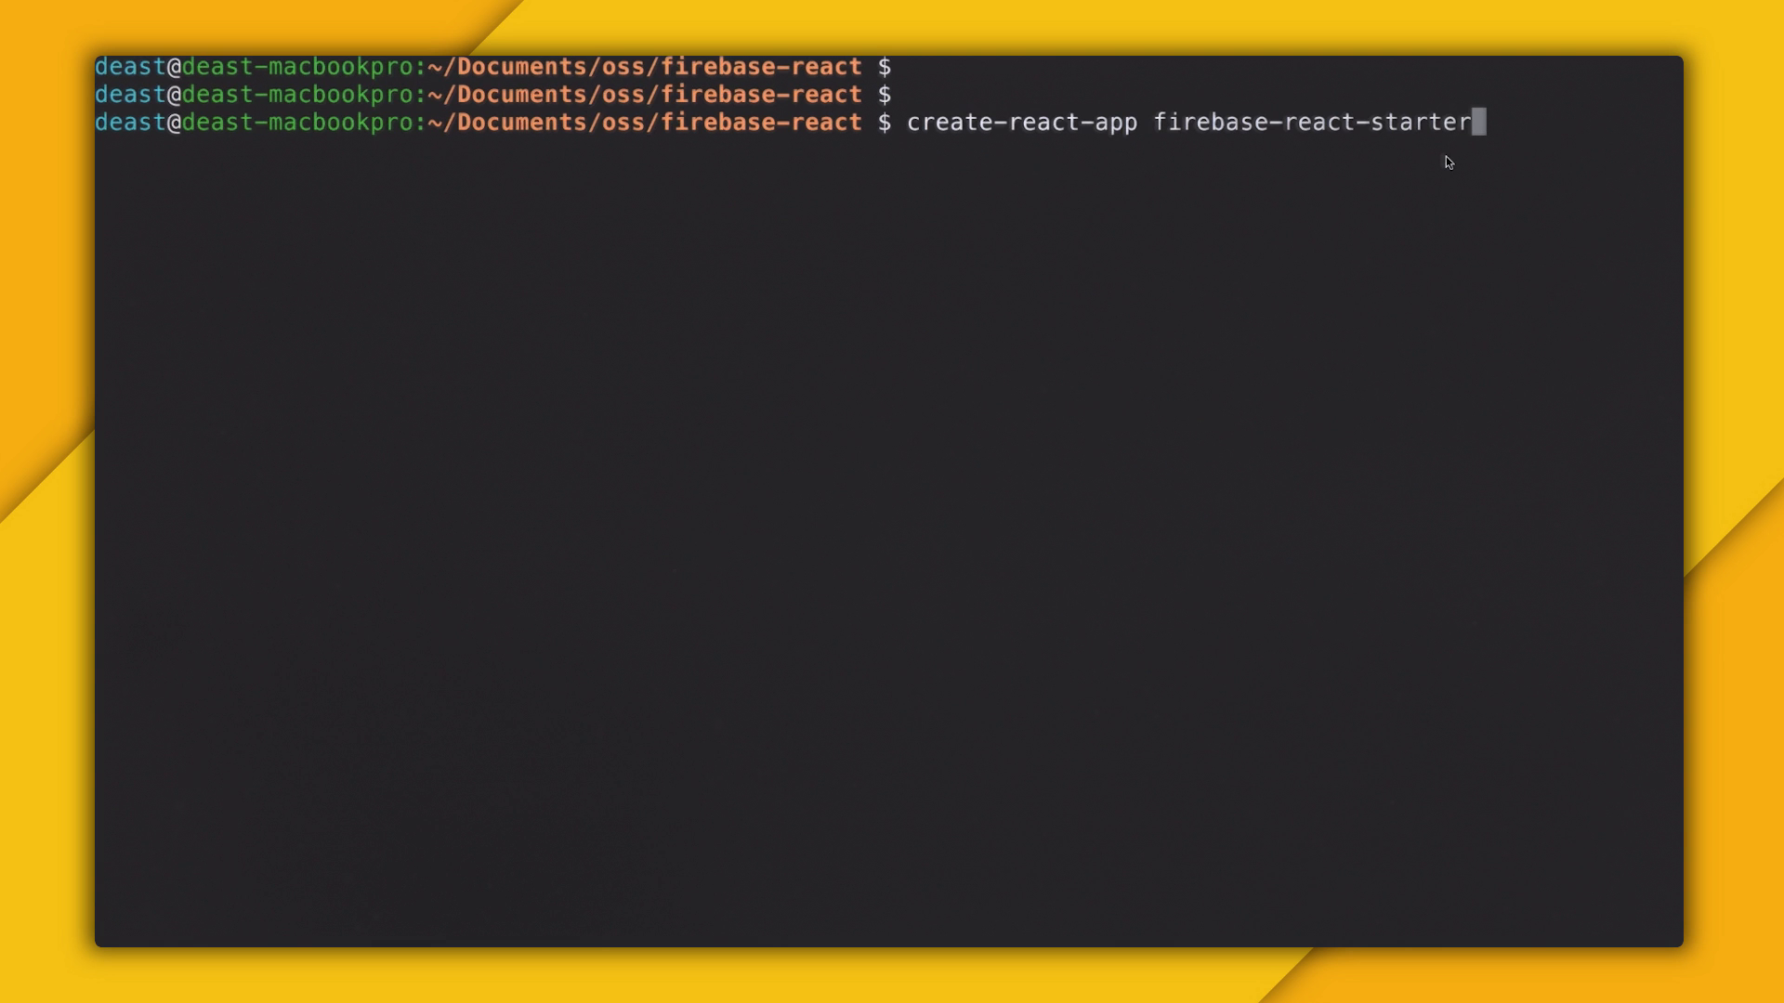